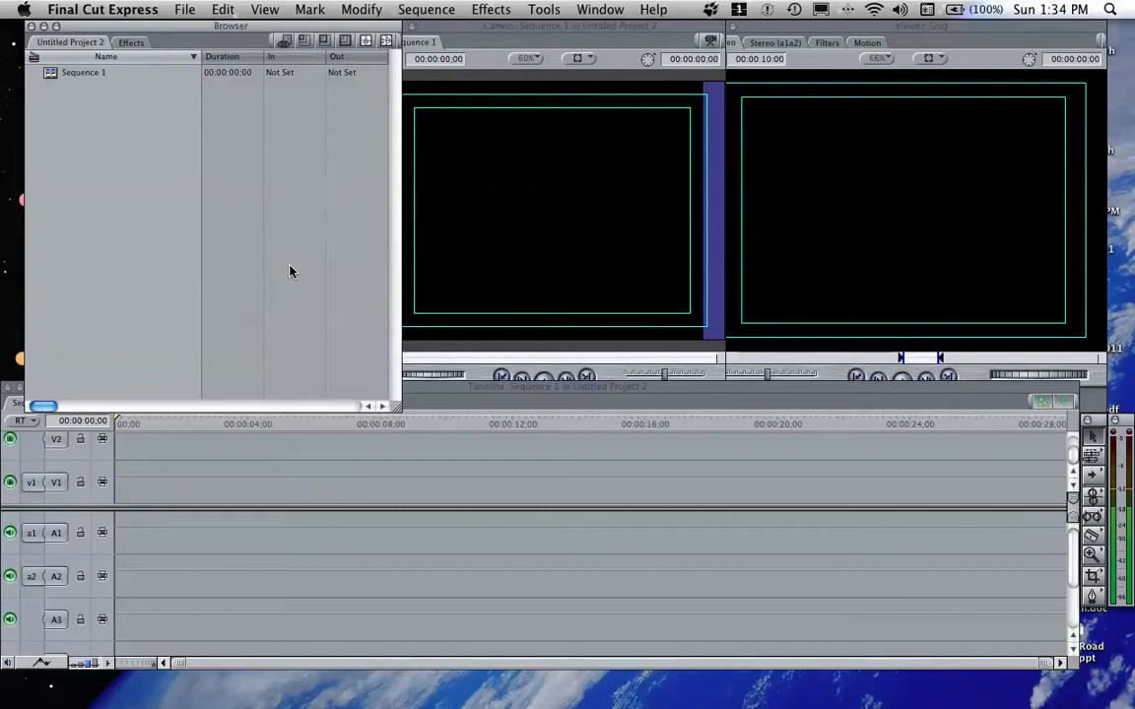
mouse_move(181, 8)
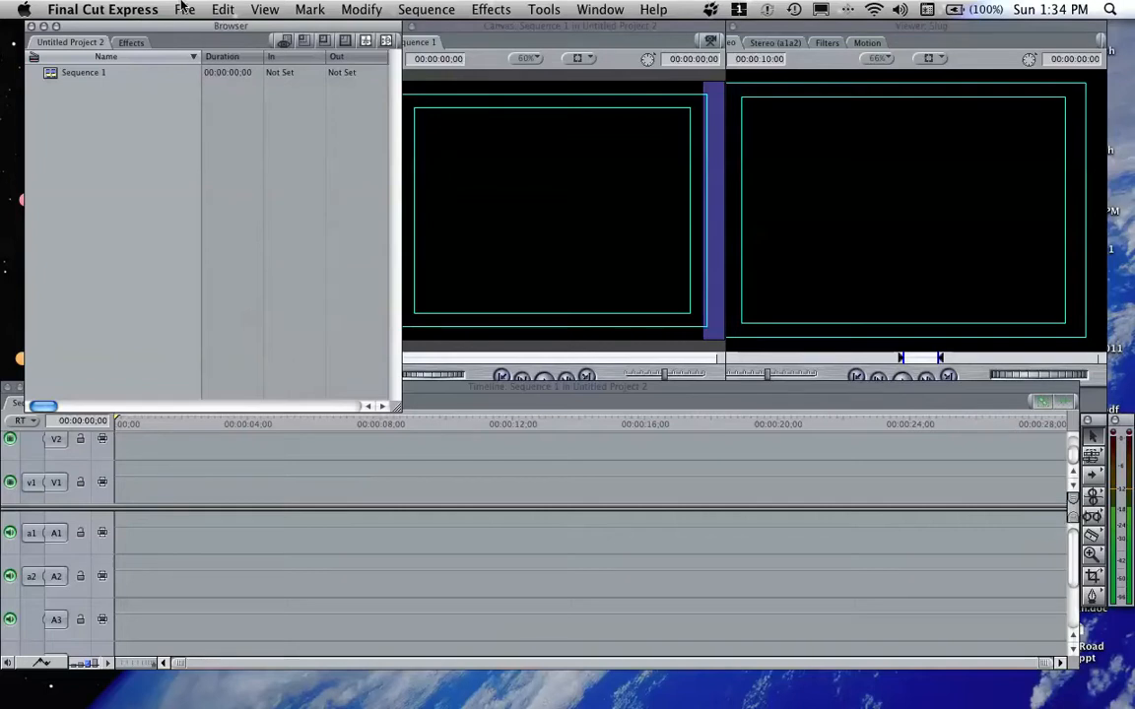
Step: Import Video 15.AVI from the Desktop and place it on the sequence timeline
left_click(185, 8)
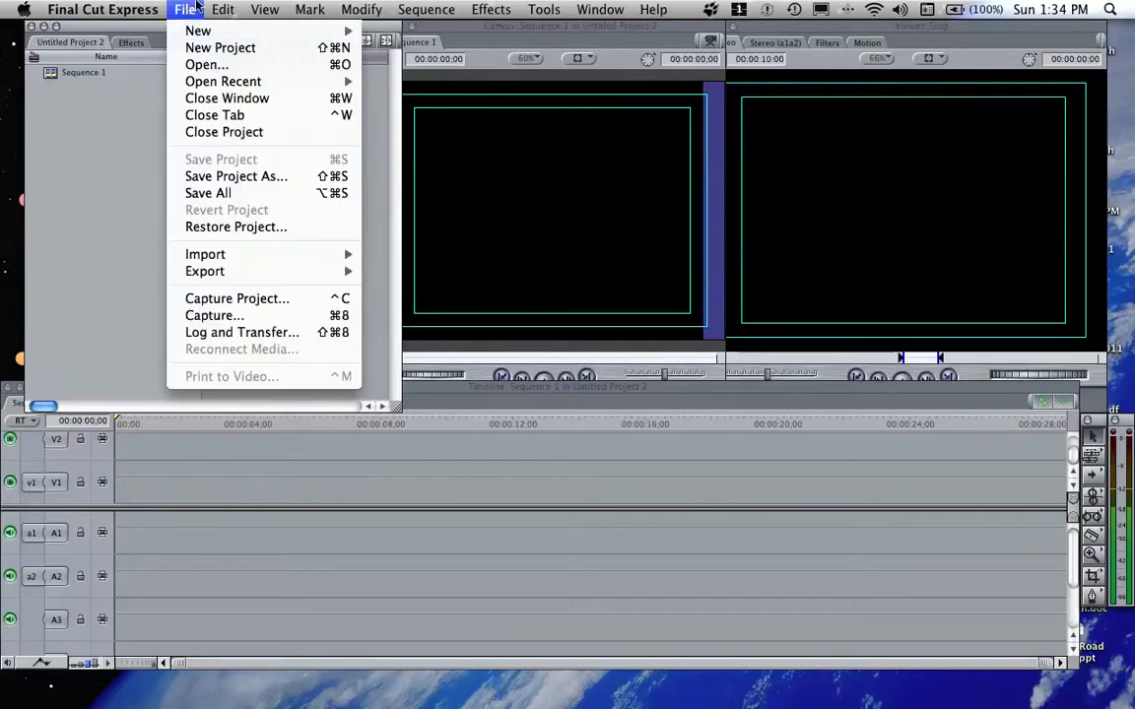
mouse_move(221, 47)
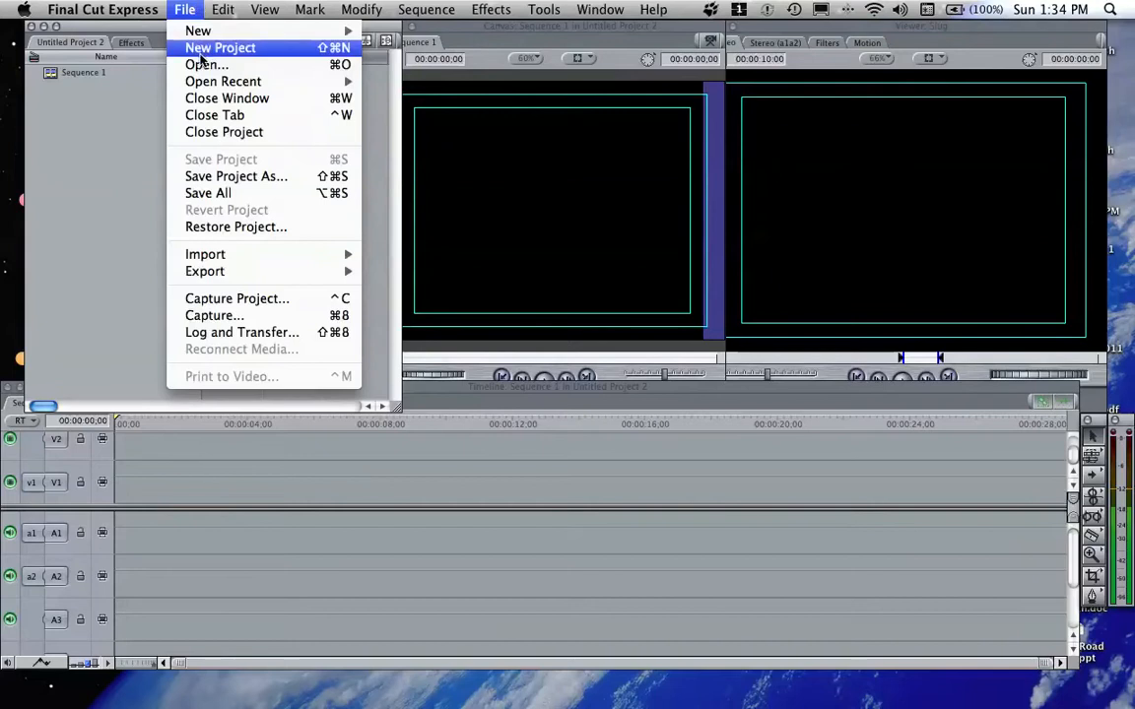
left_click(207, 64)
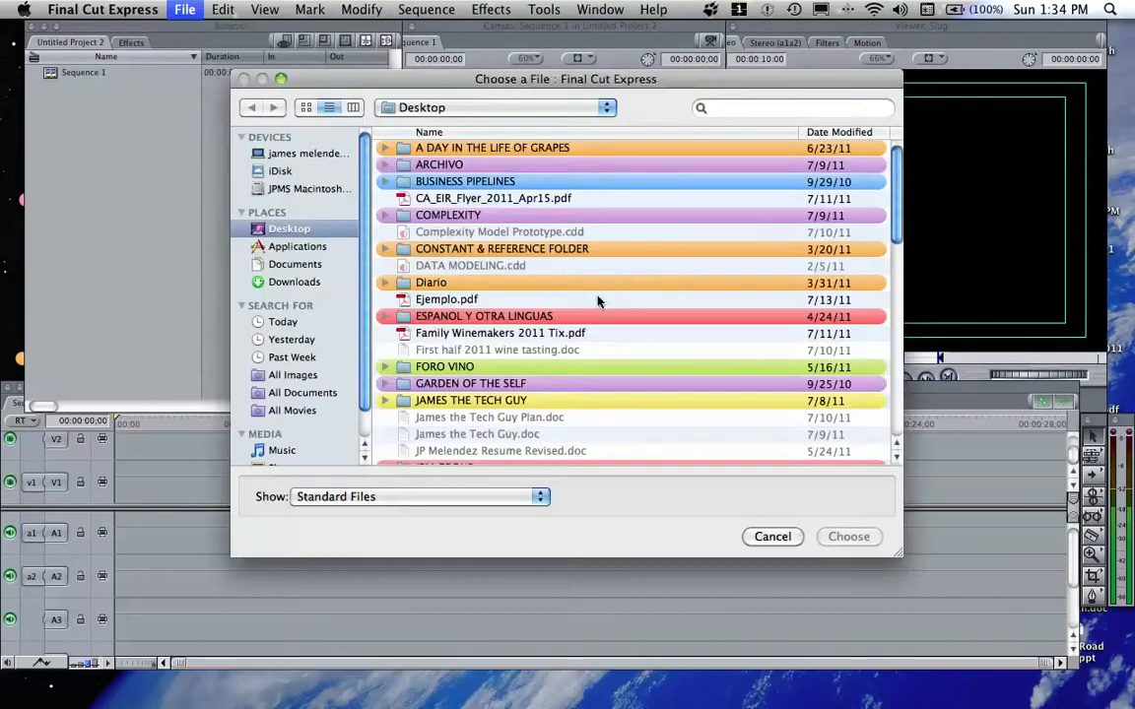
scroll("down", 3)
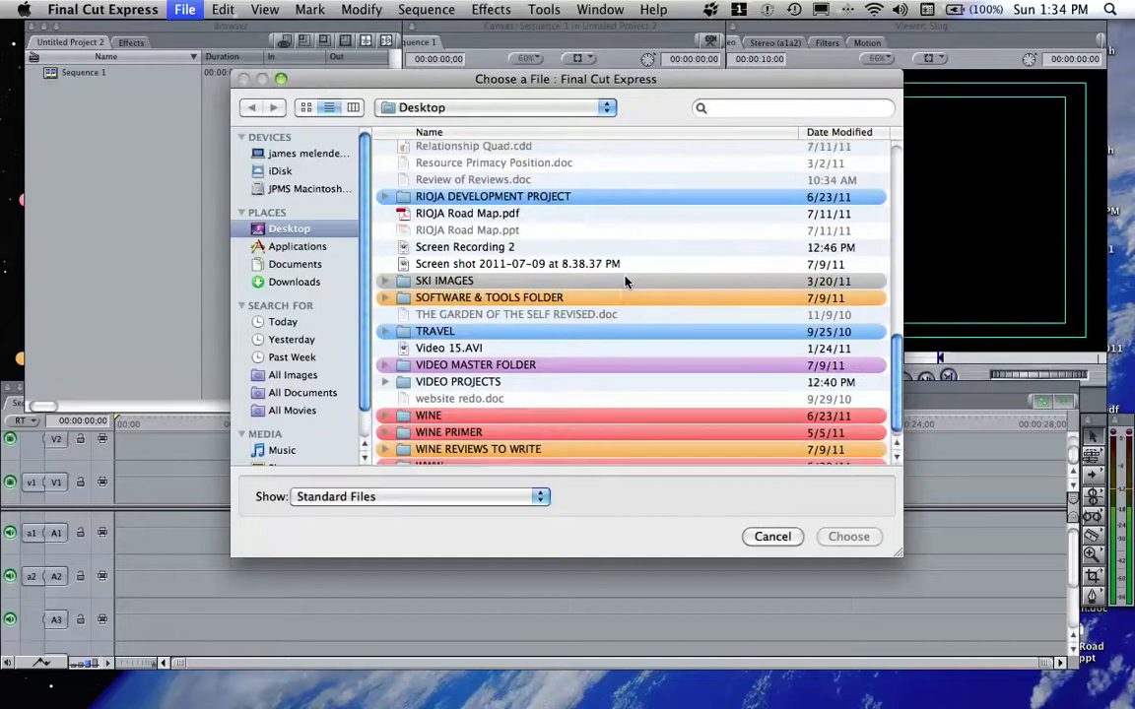
scroll("down", 3)
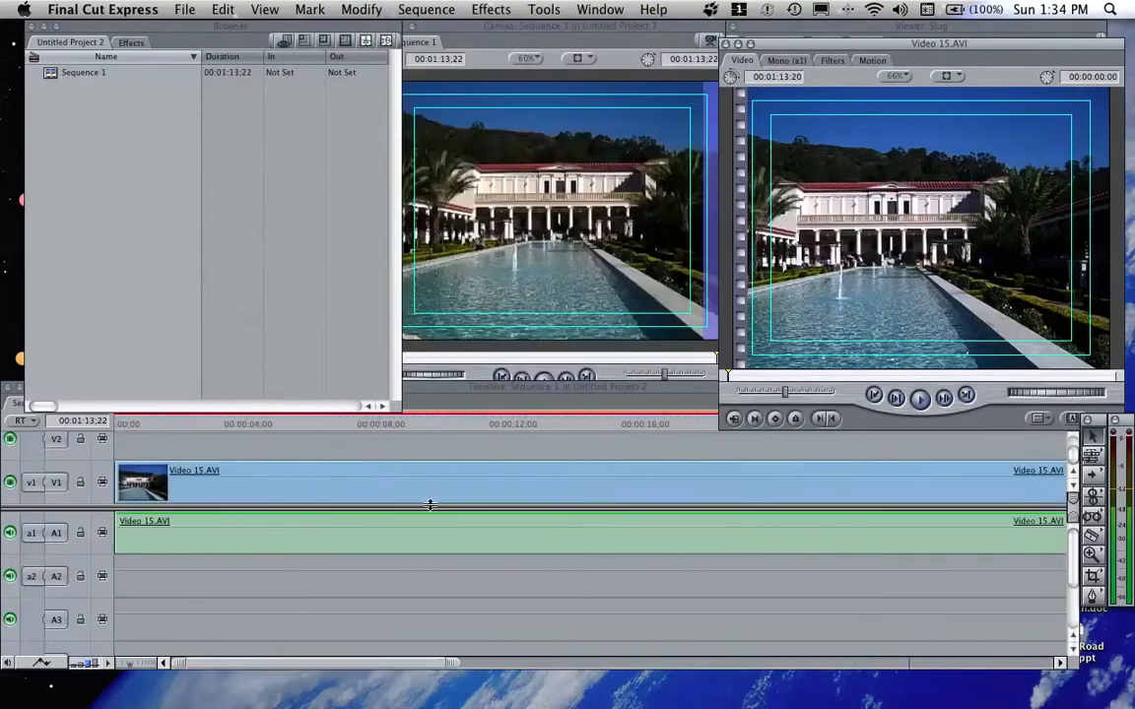
Step: Check the Effects menu, then bring up the Voice Over recording window from Tools
left_click(491, 8)
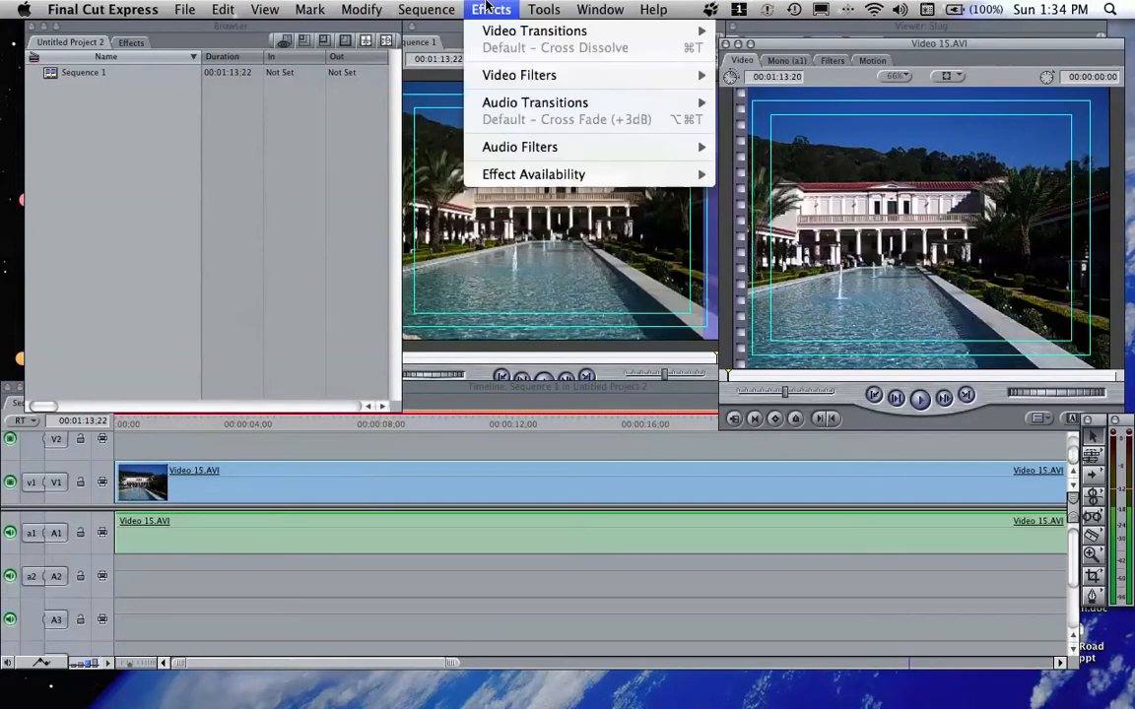
left_click(543, 7)
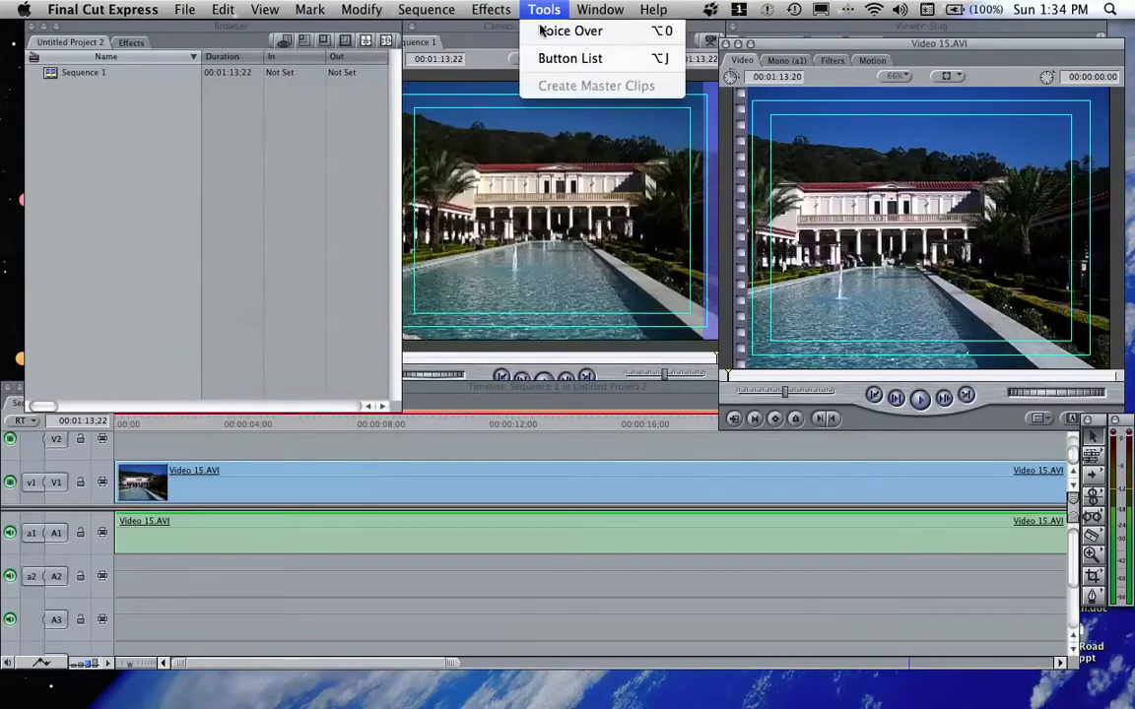
left_click(569, 32)
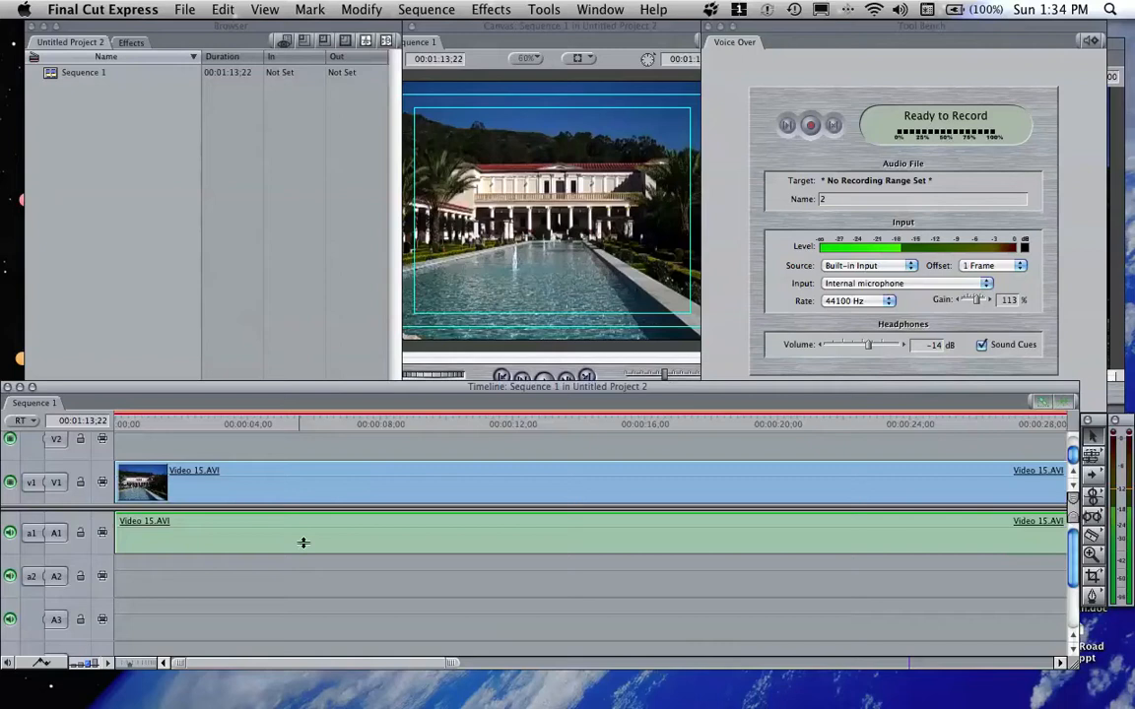
mouse_move(770, 152)
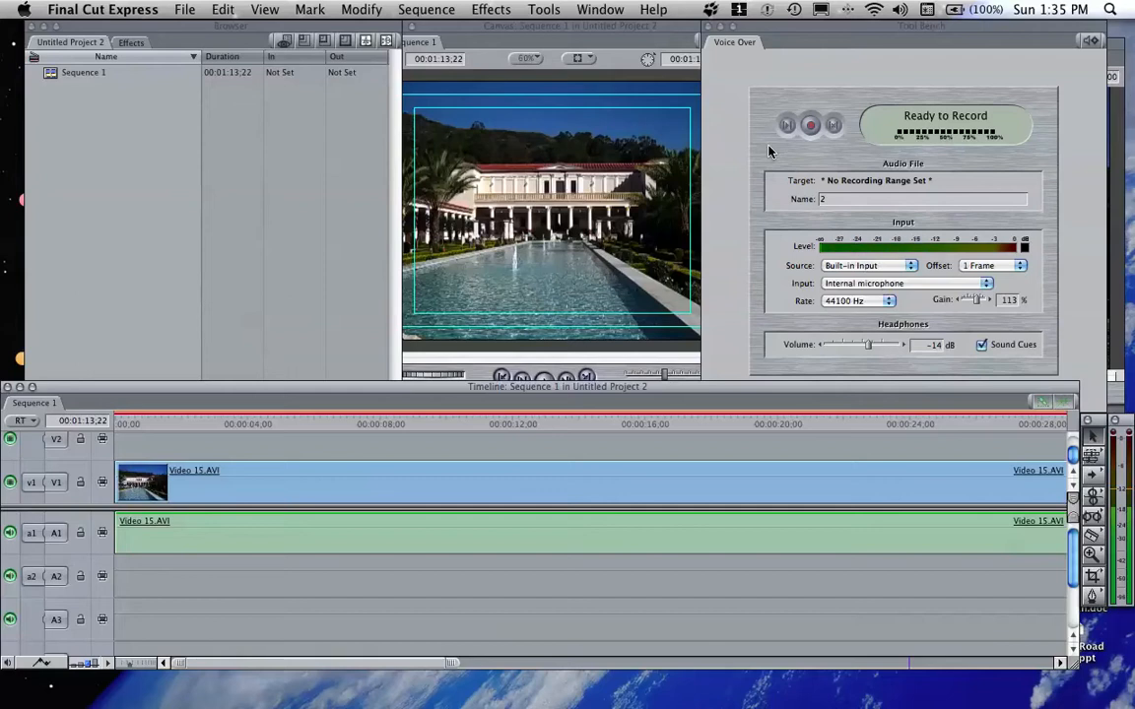
mouse_move(181, 539)
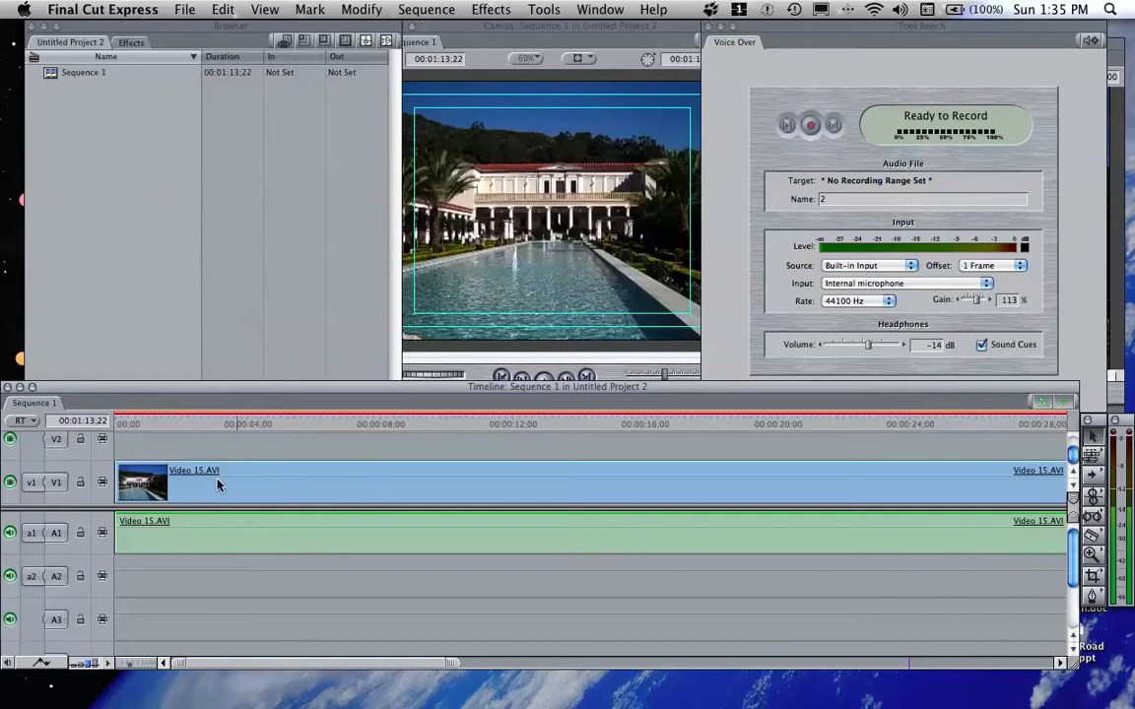
mouse_move(441, 436)
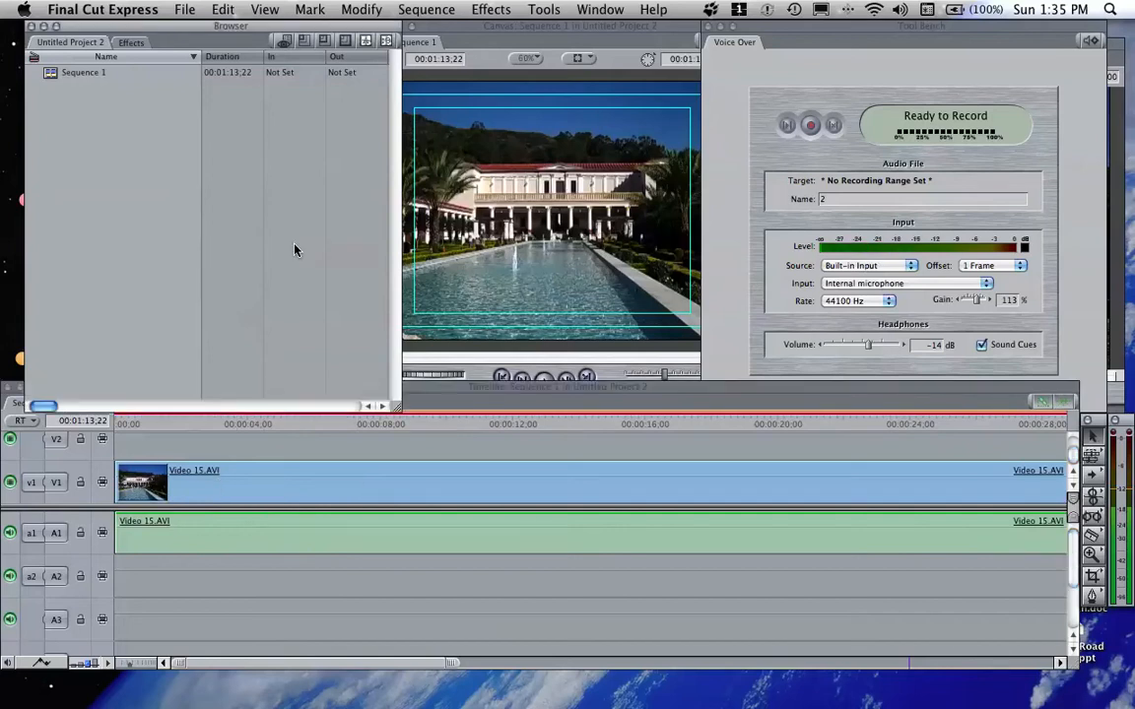
Step: Save the project as 'Getty Villa #2' with voiceover aimed at Sequence 1, track A2
left_click(186, 8)
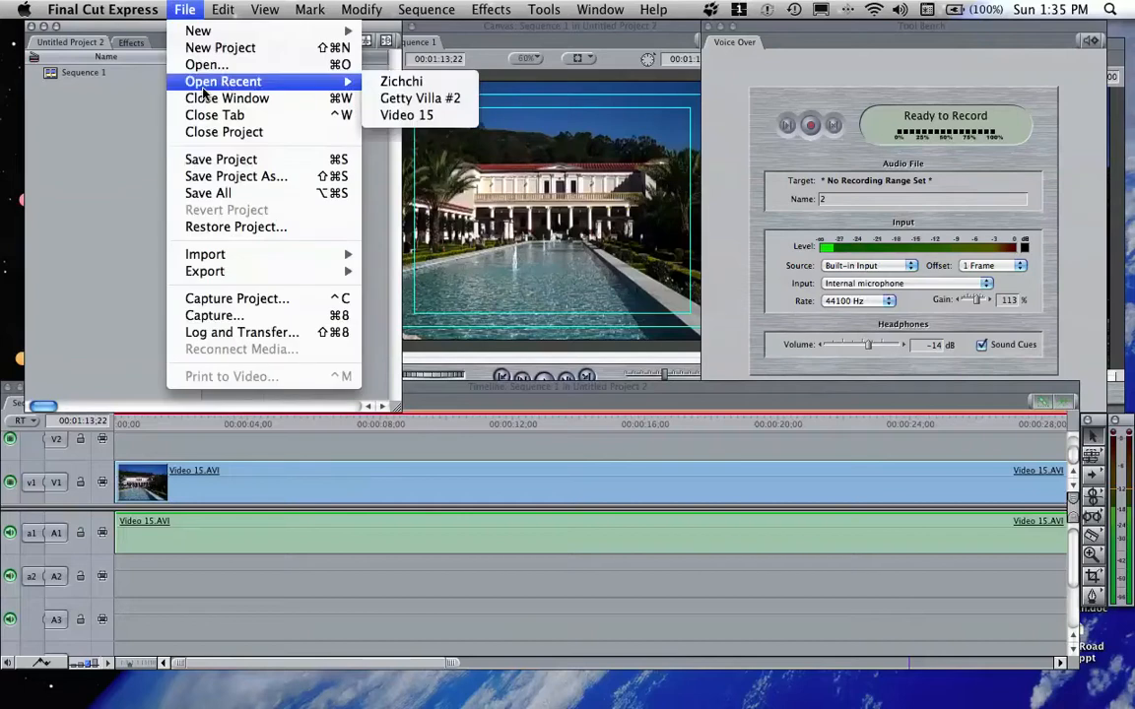
left_click(236, 177)
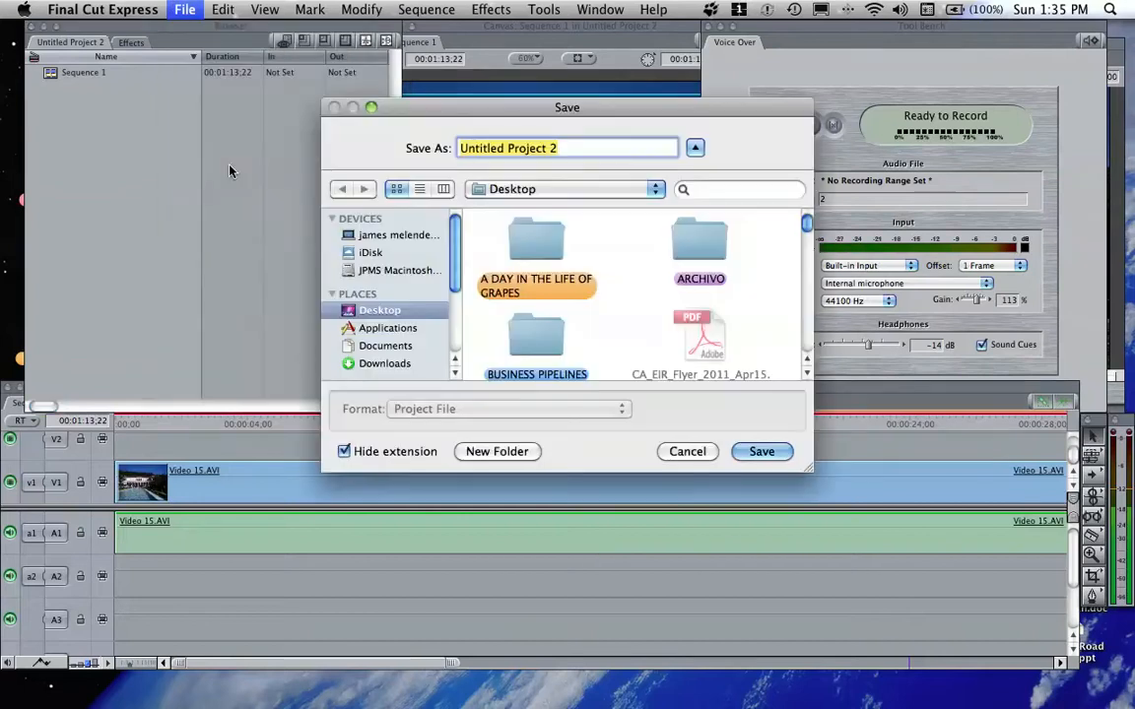
type("Getty Villa #2")
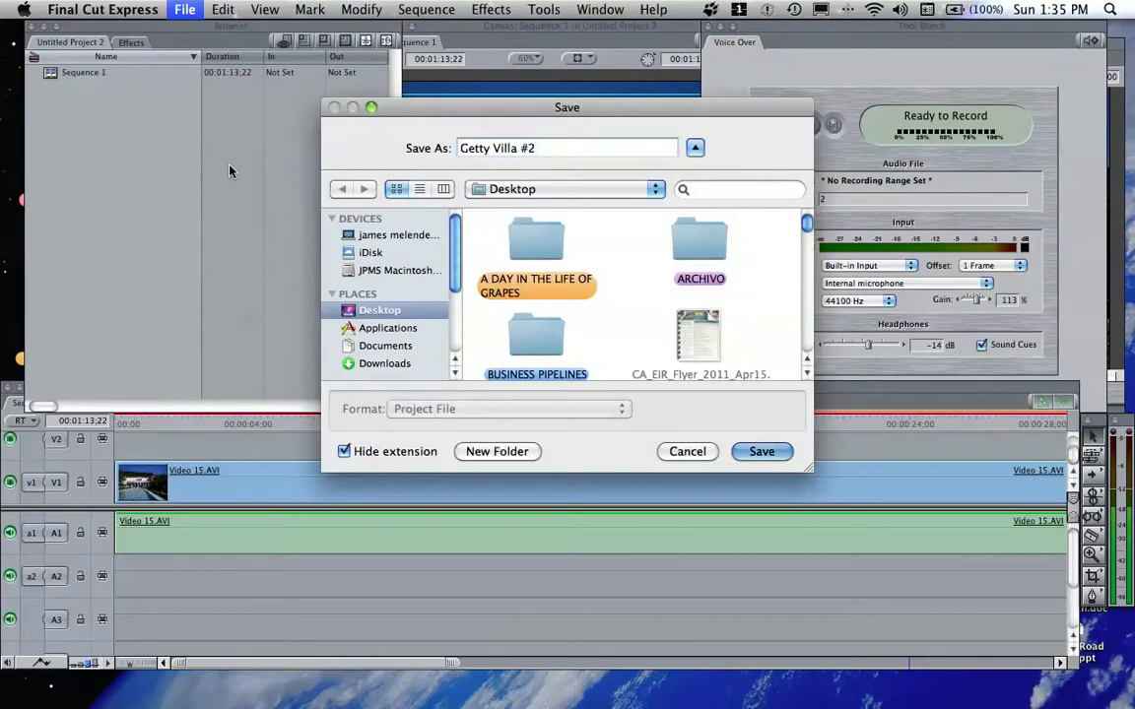
left_click(760, 451)
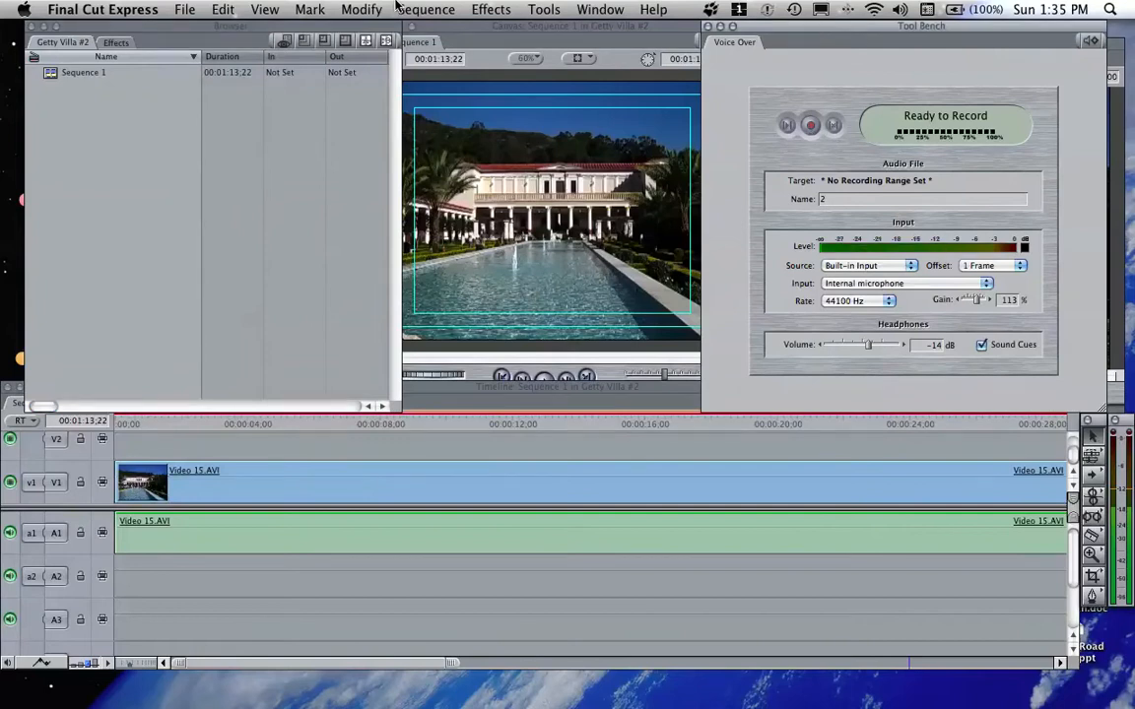
left_click(425, 8)
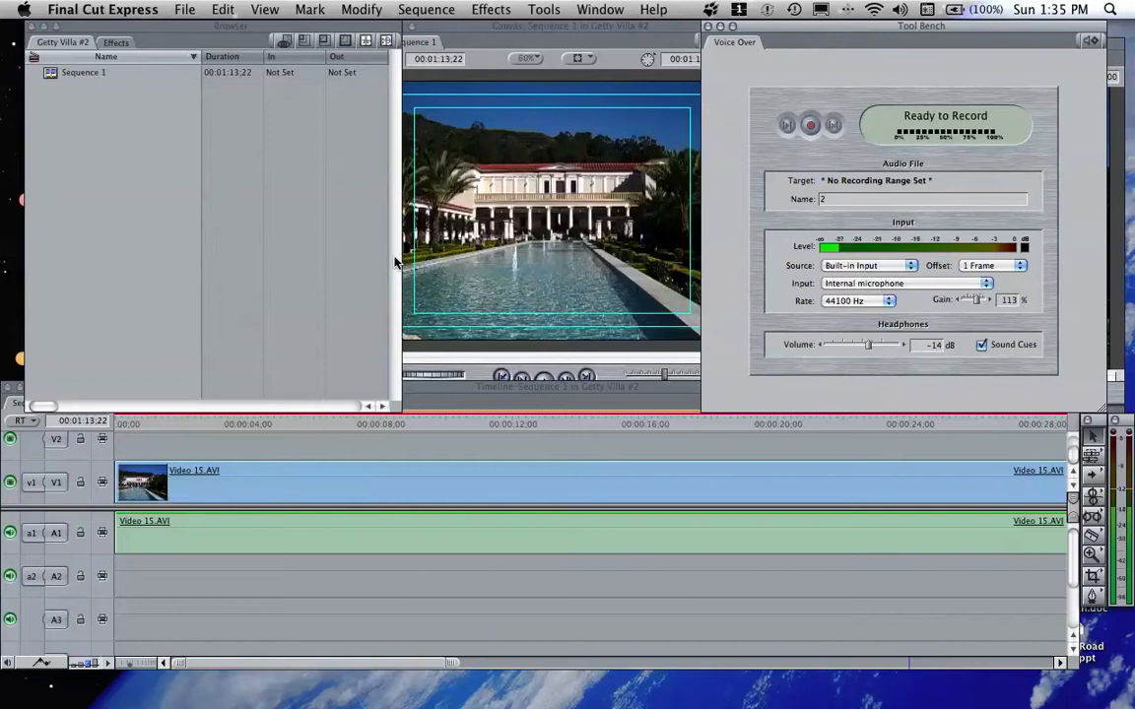
left_click(114, 43)
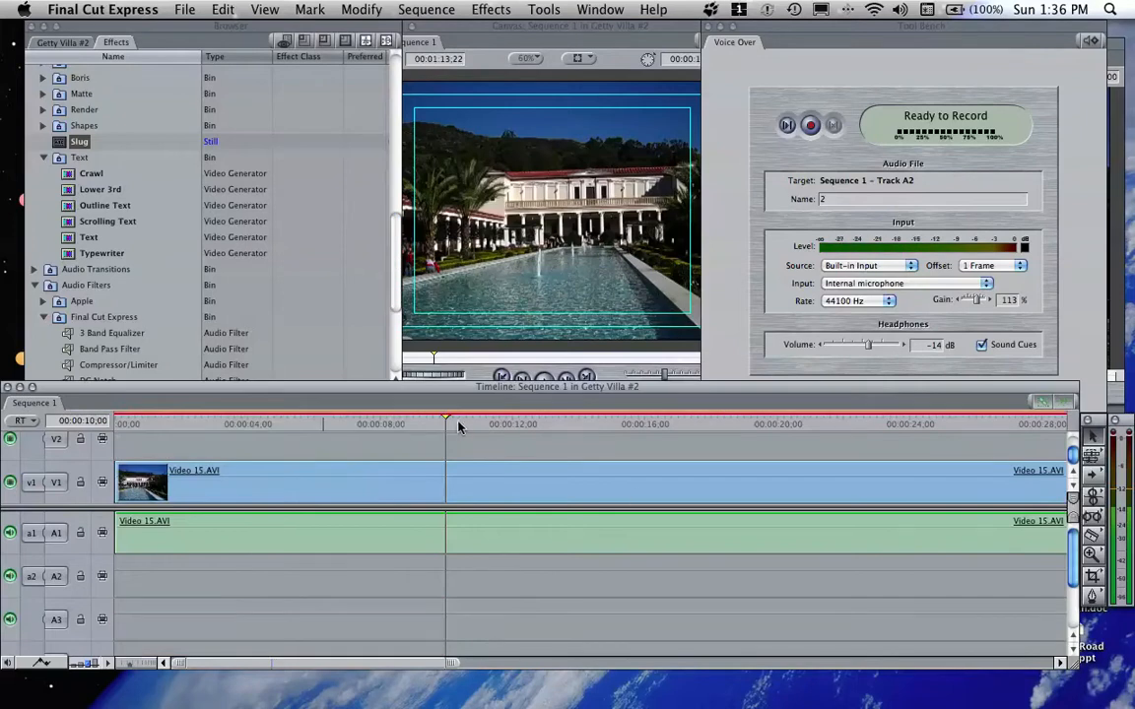
Step: Cue the playhead back to 00:00:00:00 with voiceover targeting track A2
left_click(127, 424)
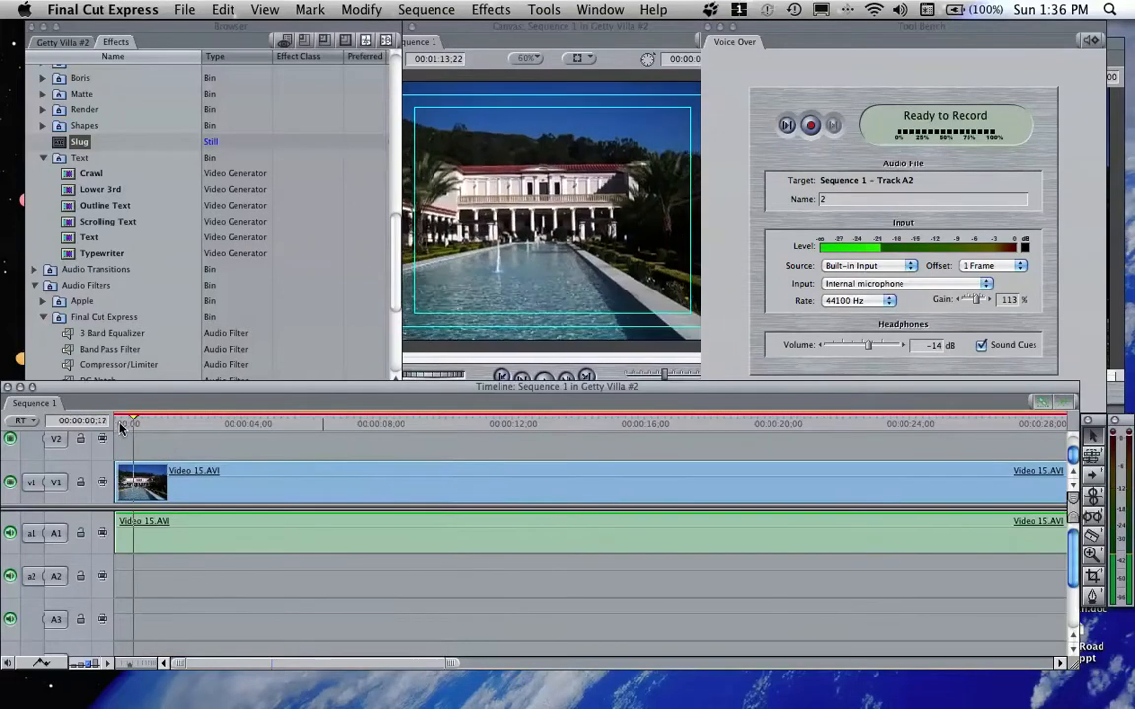
left_click(118, 424)
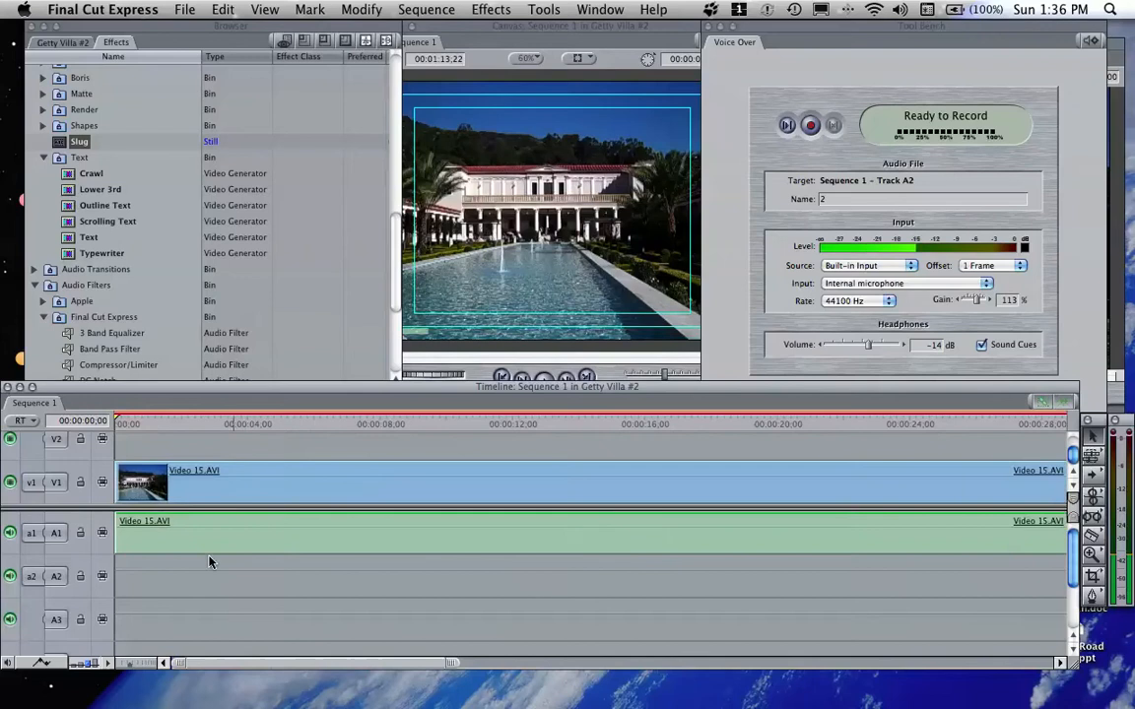
mouse_move(83, 480)
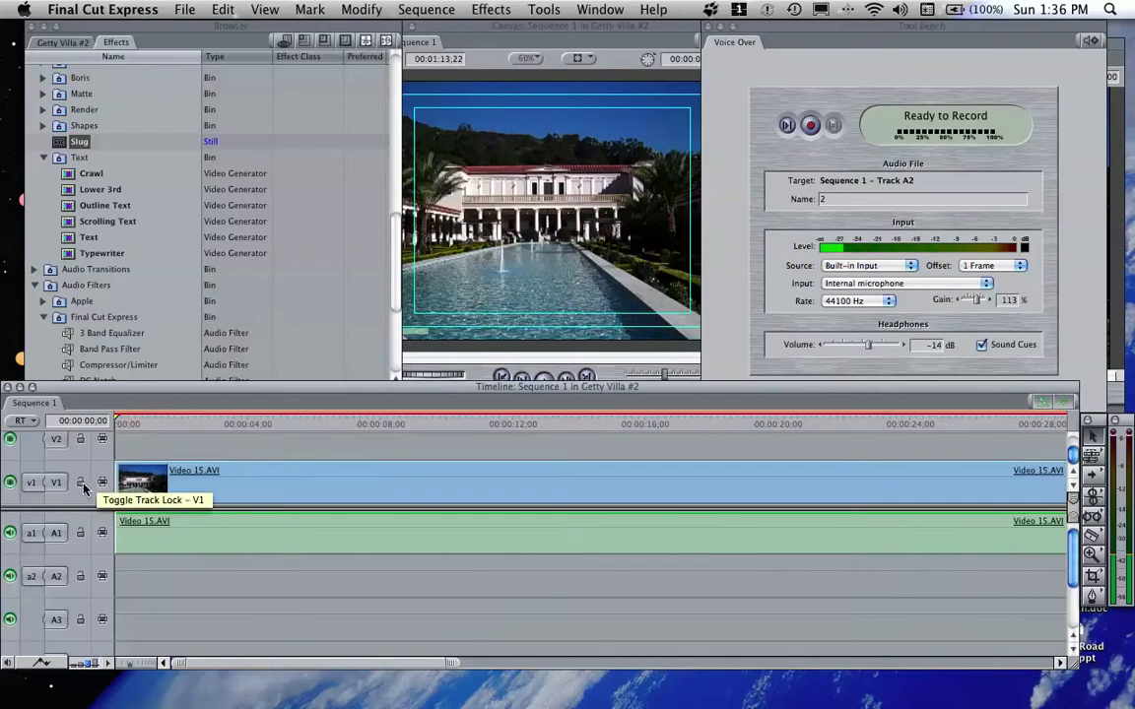
Step: Lock track V1, delete the clip's original audio and start the voiceover recording countdown
left_click(80, 480)
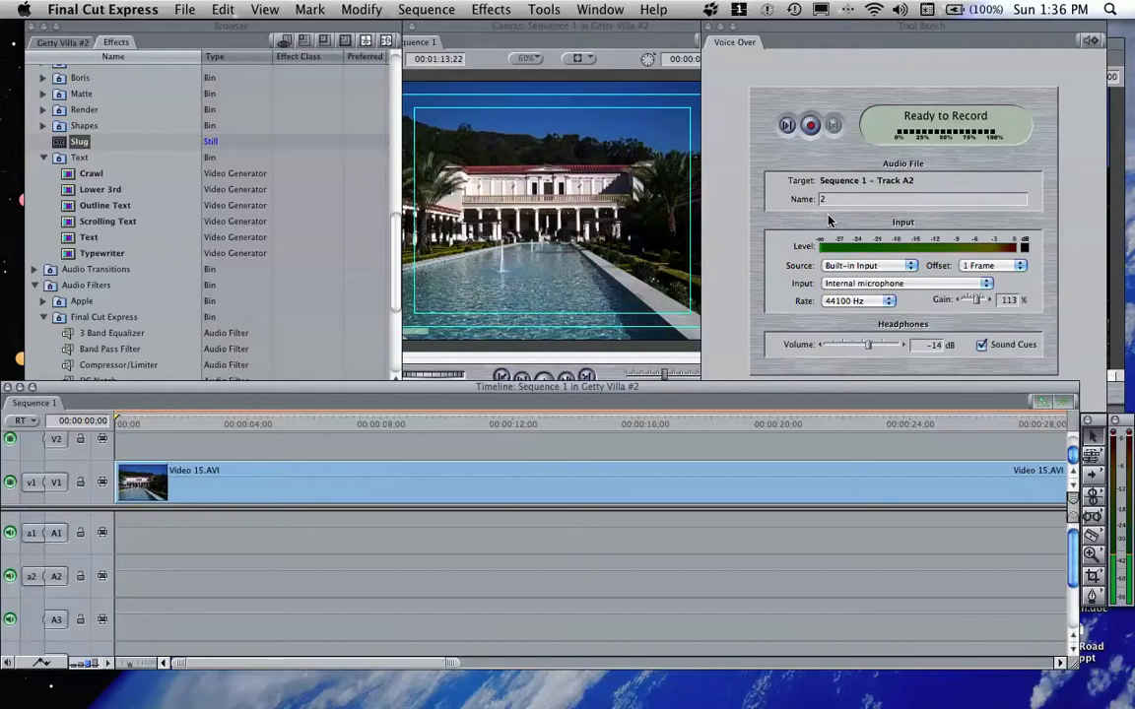
left_click(809, 124)
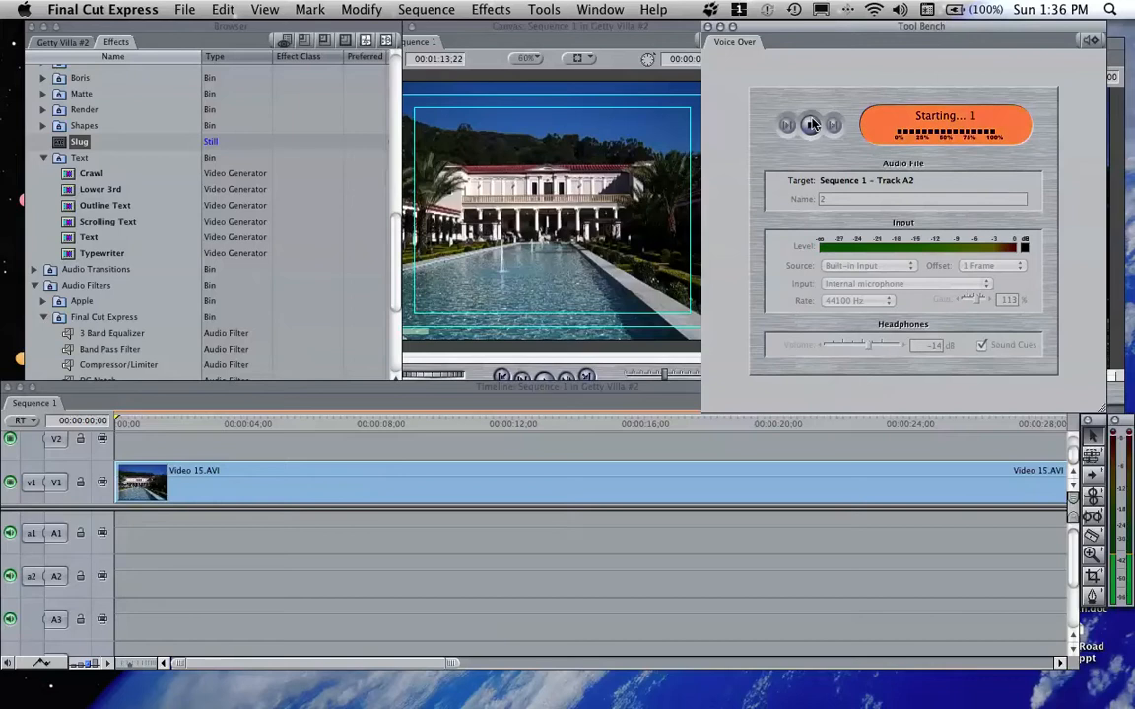
Step: Record the narration take onto track A2, then stop the recording
left_click(809, 124)
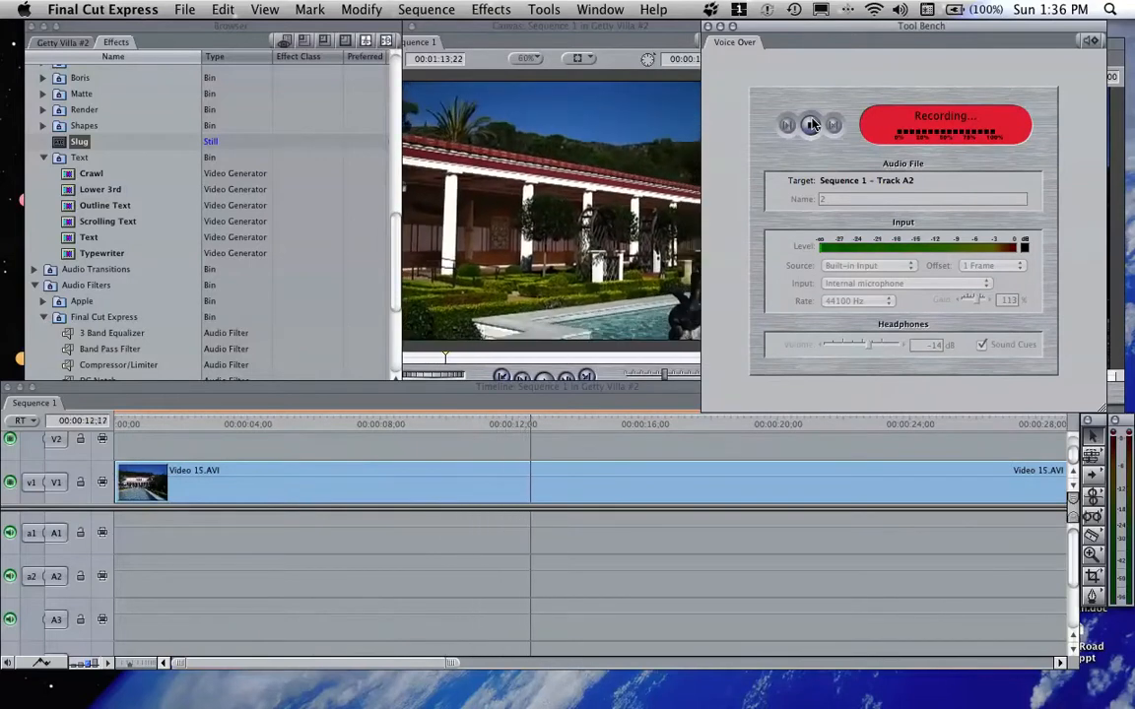
left_click(809, 124)
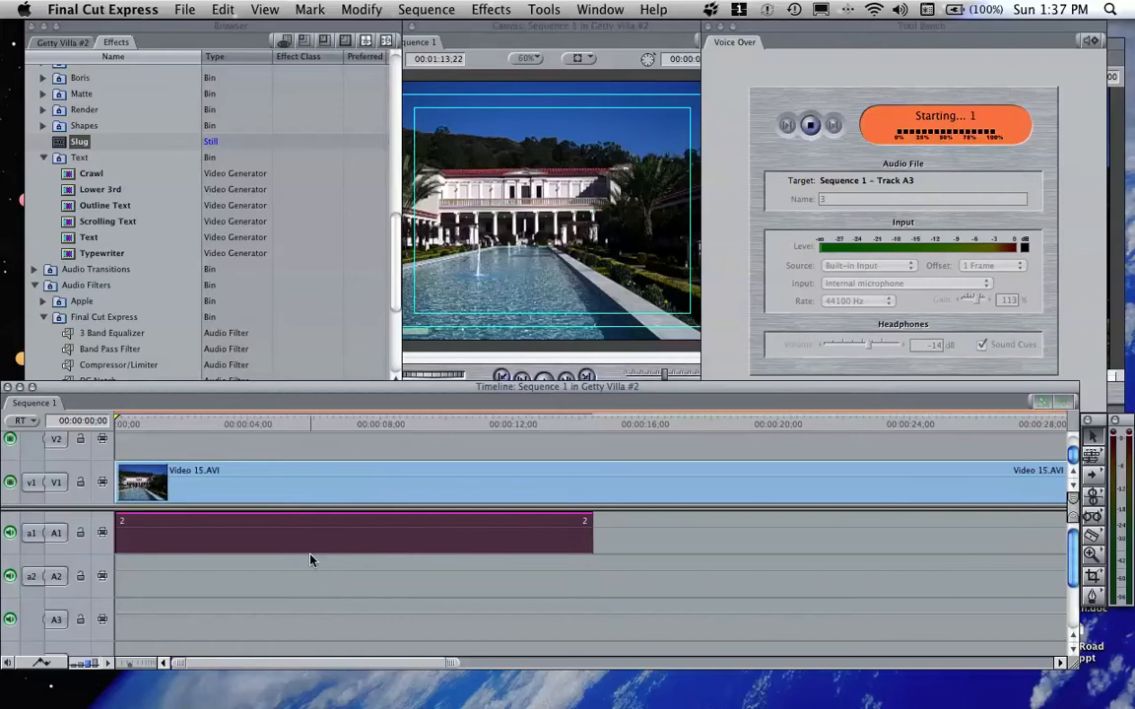
Step: Close Voice Over, play the sequence with narration and dismiss the Dropped Frames warning
left_click(810, 124)
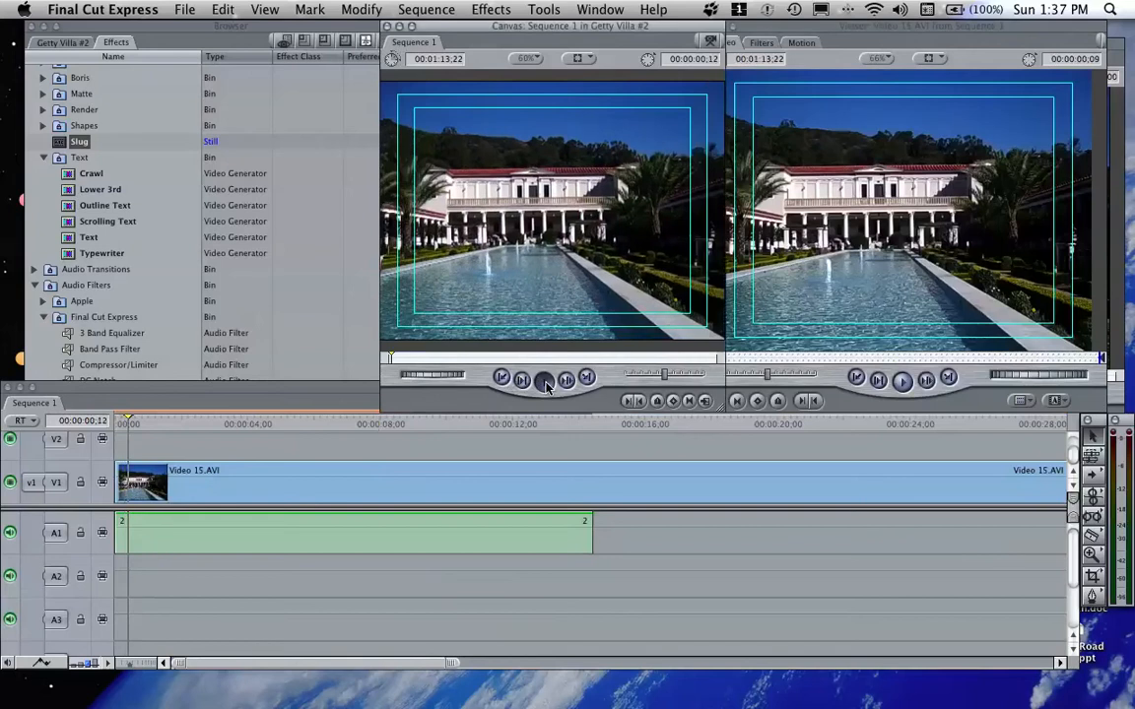
left_click(543, 380)
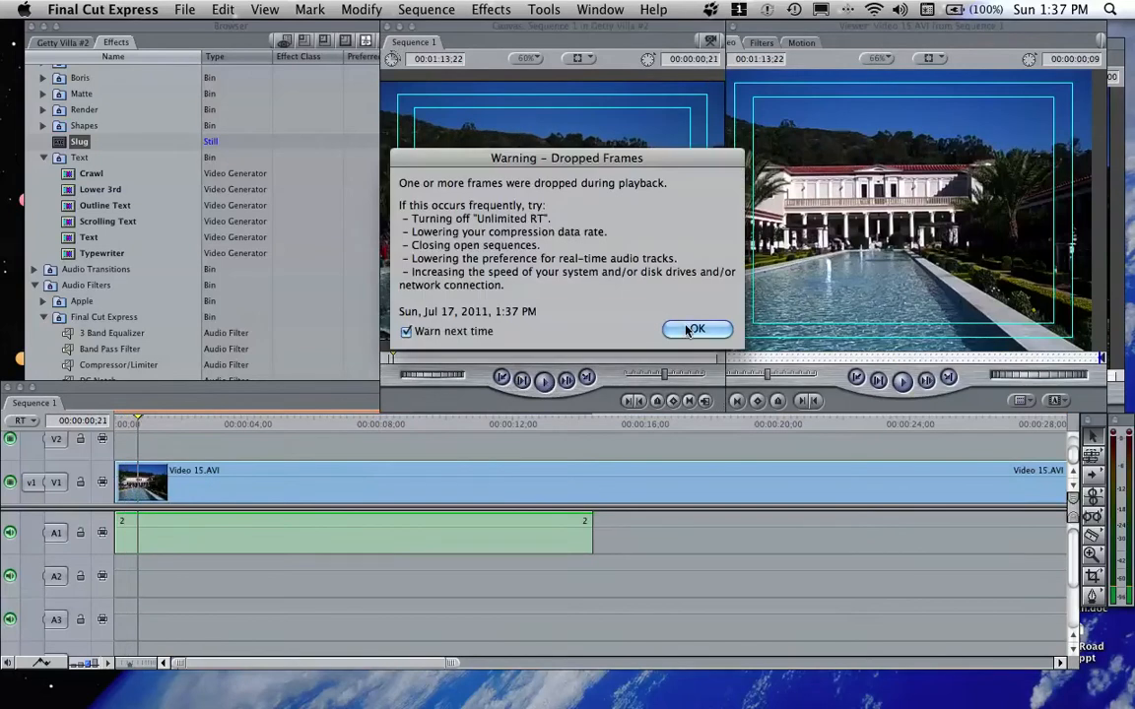
left_click(697, 329)
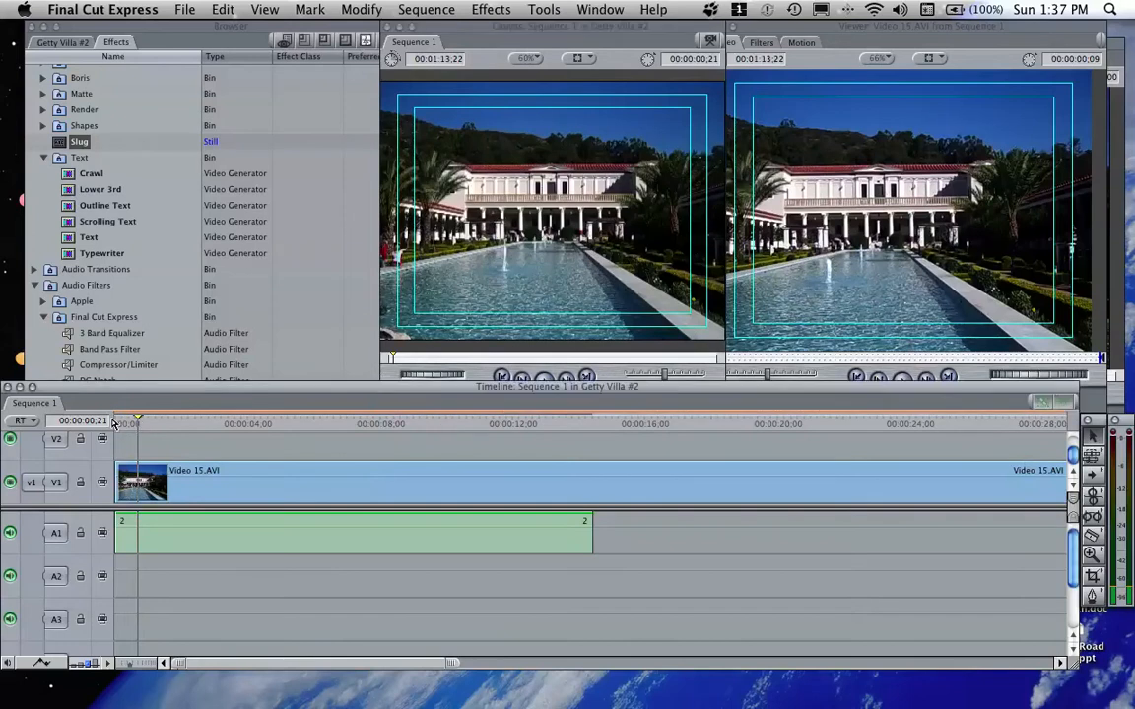
left_click(425, 8)
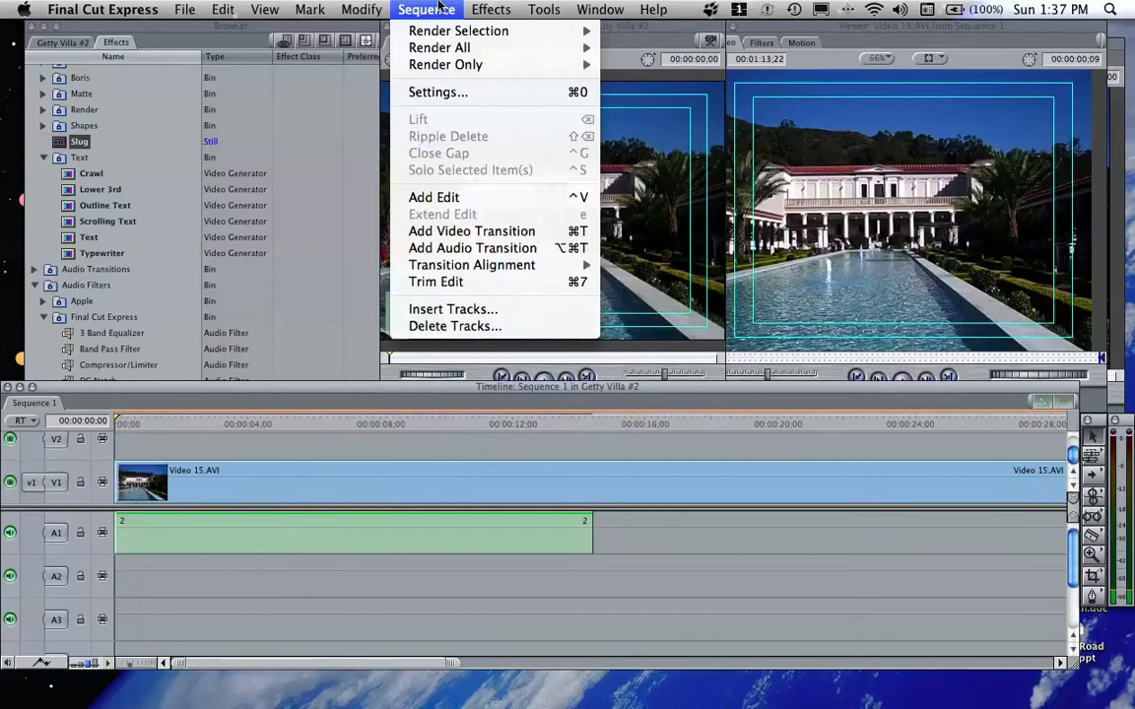
mouse_move(457, 32)
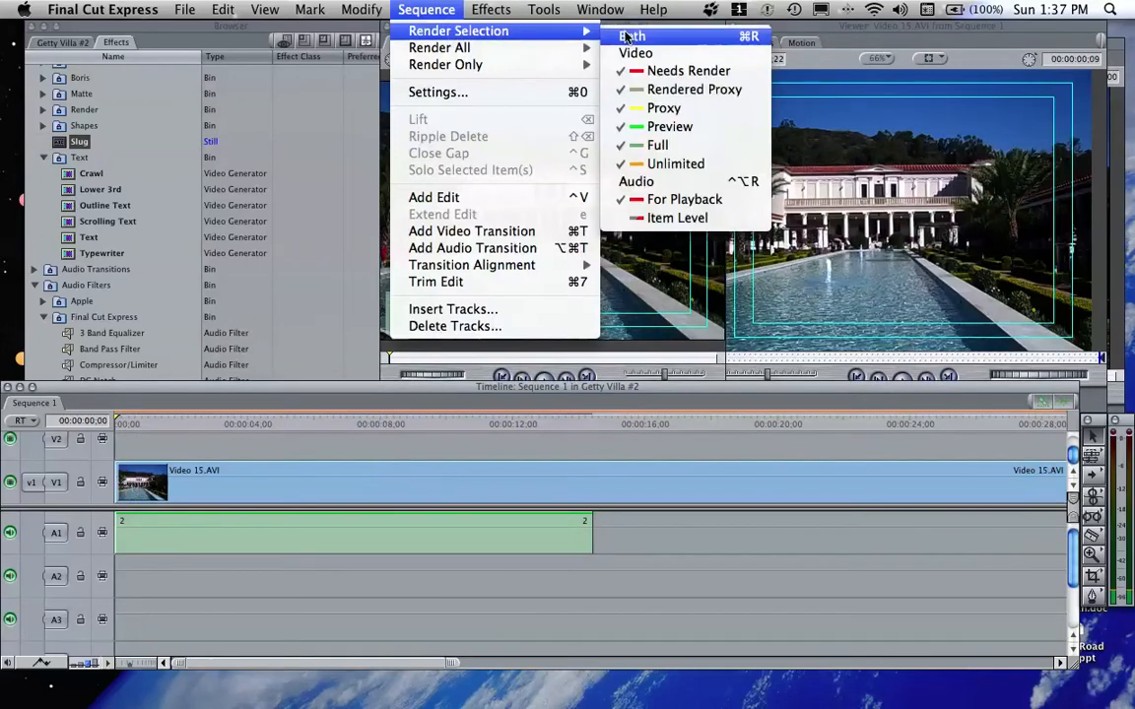